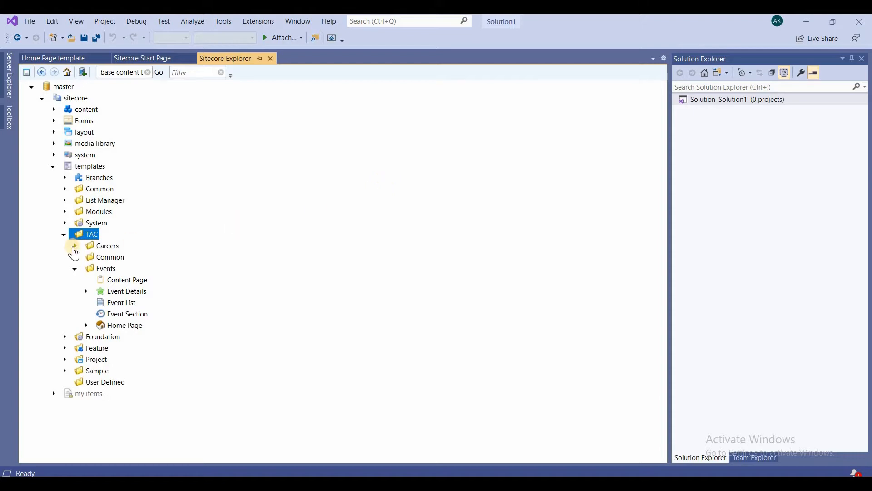
mouse_move(54, 169)
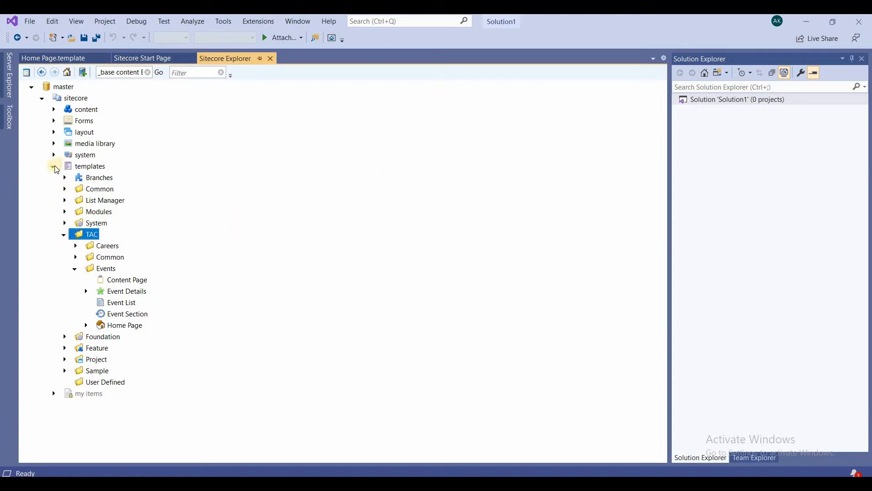
Collapse the templates node in Sitecore Explorer
left_click(53, 166)
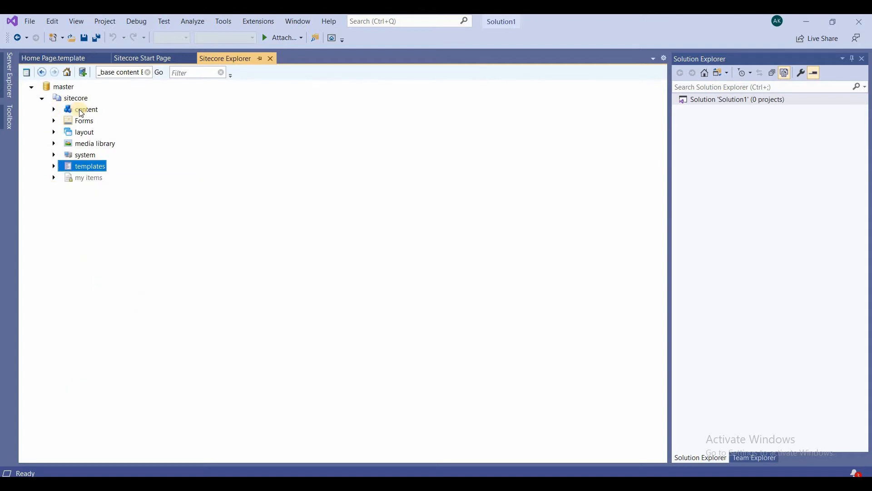
Start adding a new item under the content node via its context menu
right_click(85, 109)
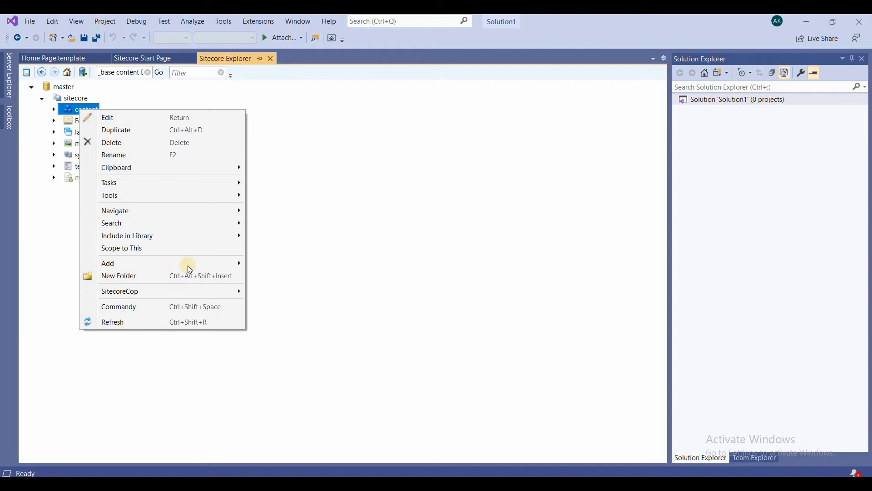
mouse_move(194, 264)
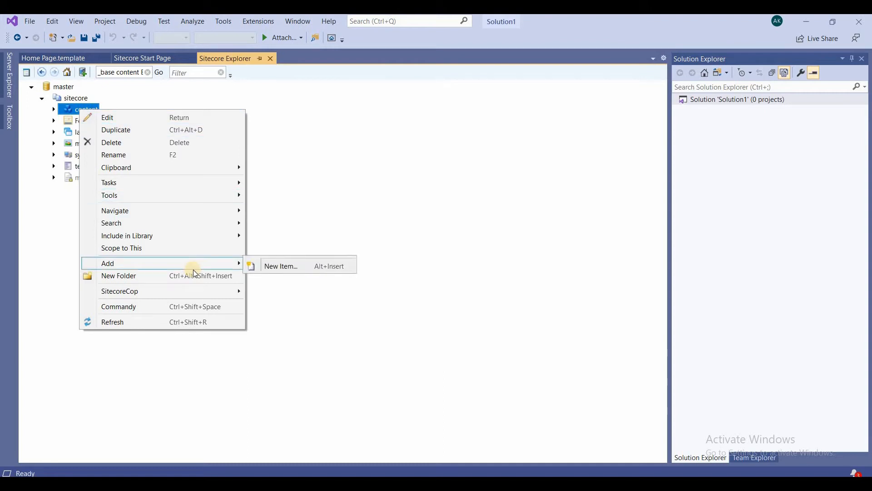
left_click(282, 266)
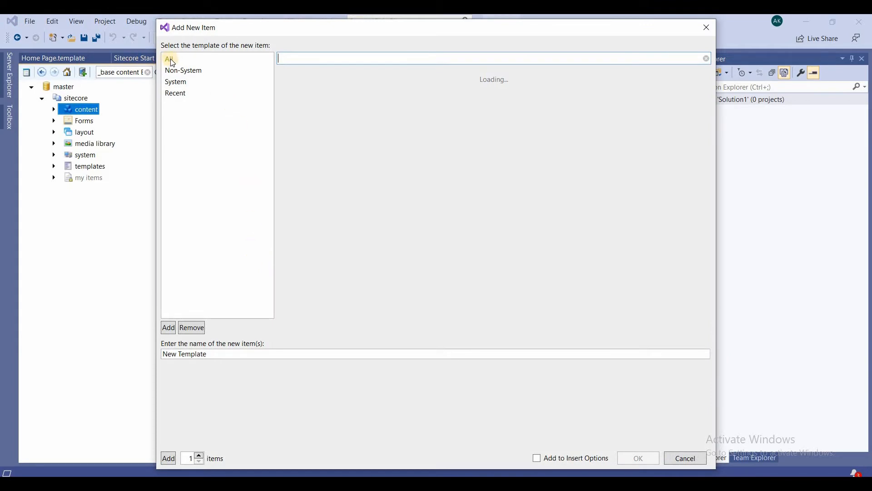
Show All template categories and filter the list by 'site'
left_click(170, 58)
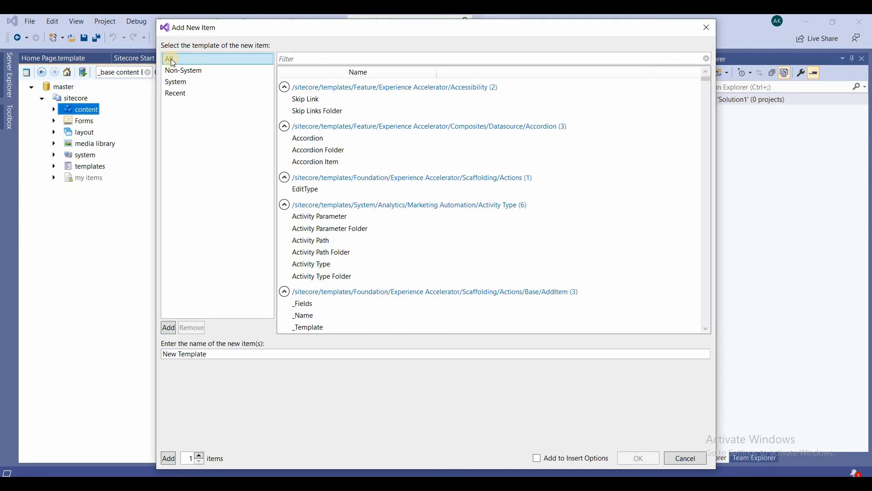
mouse_move(368, 106)
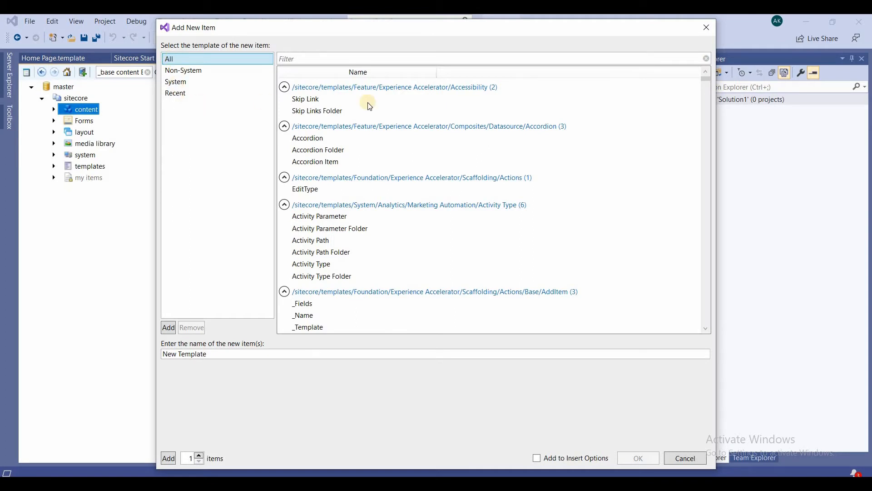
left_click(305, 99)
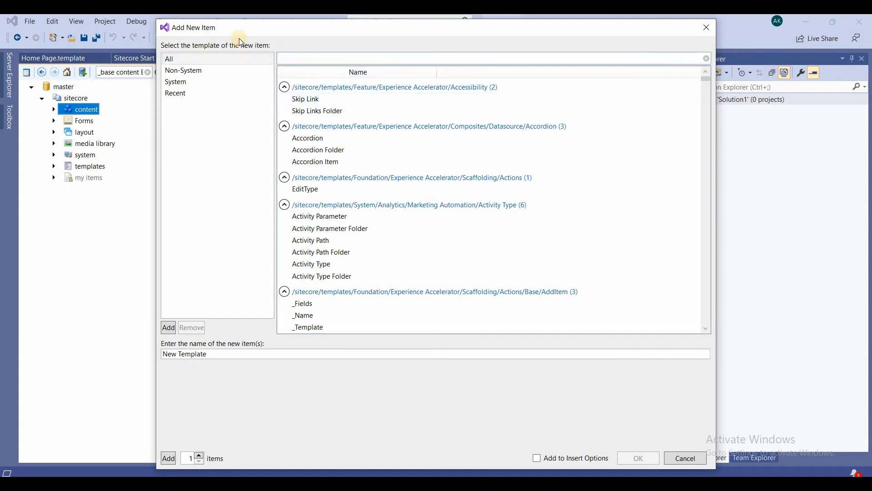
type("s")
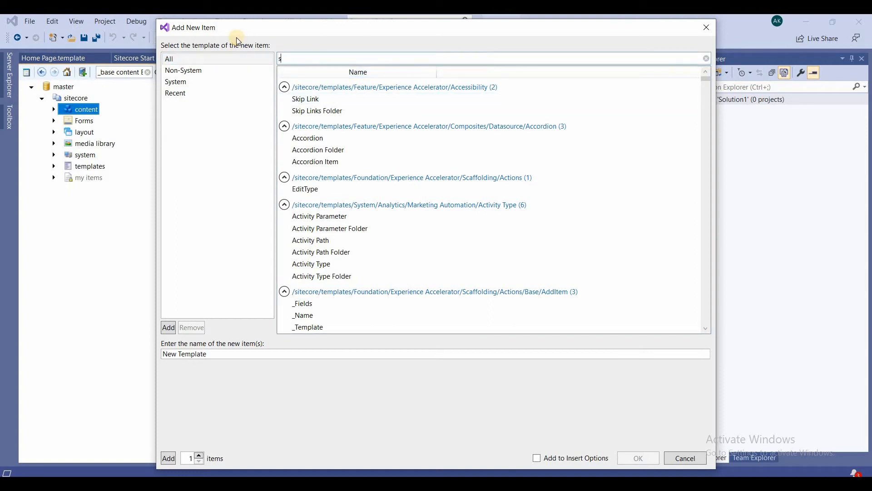
mouse_move(340, 23)
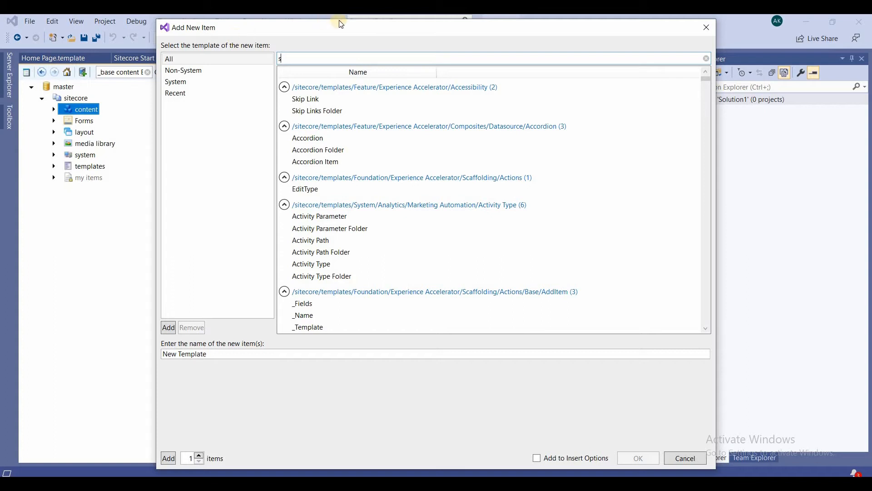
type("ite")
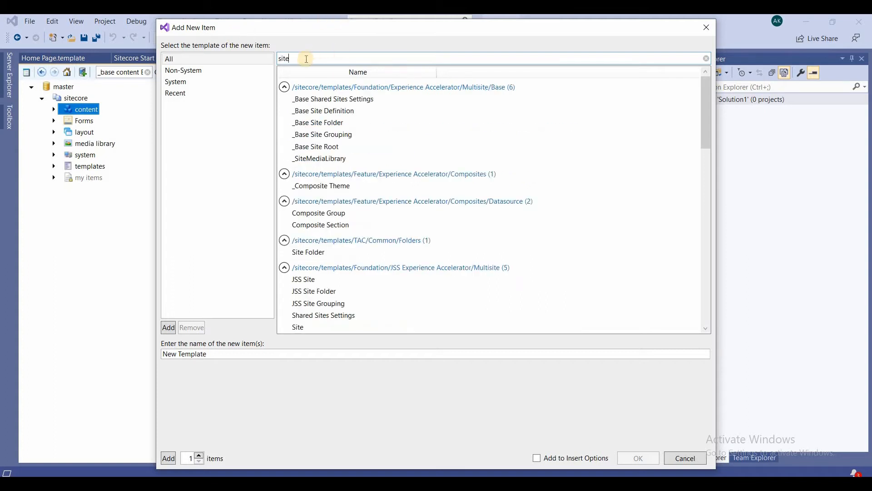
mouse_move(310, 57)
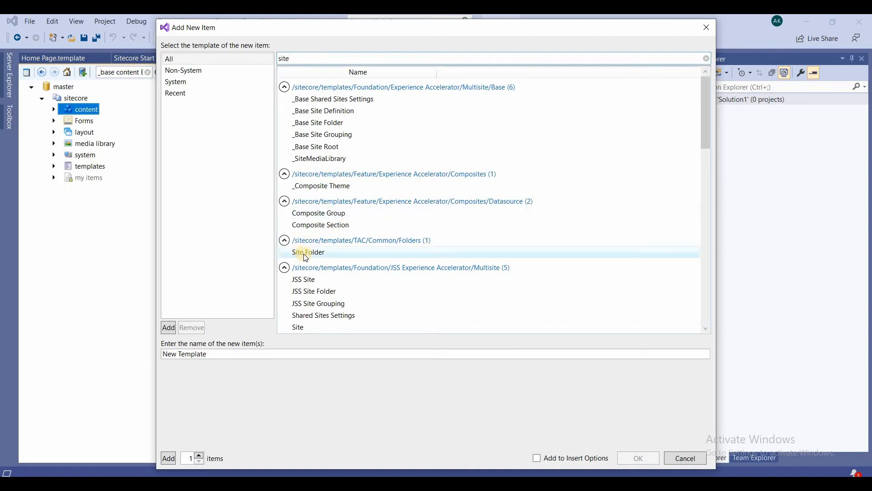
Create an item named 'Events' from the Site Folder template
left_click(307, 251)
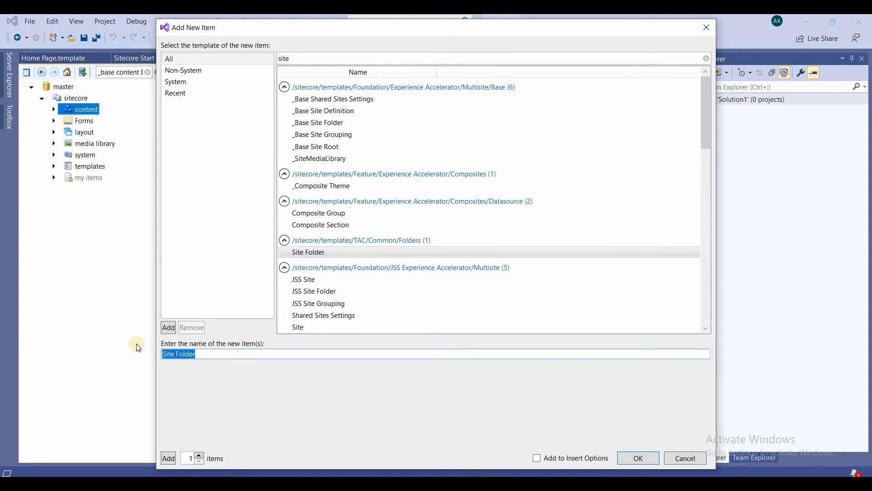
type("Events")
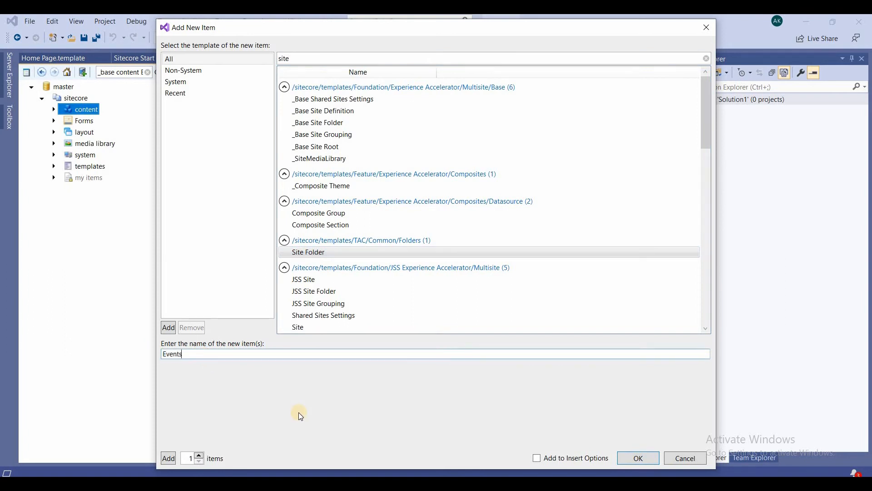
left_click(638, 457)
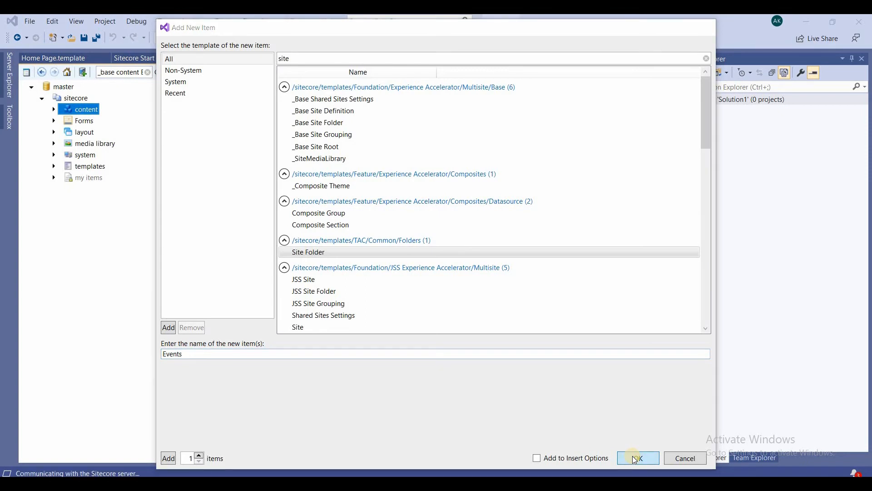
left_click(638, 458)
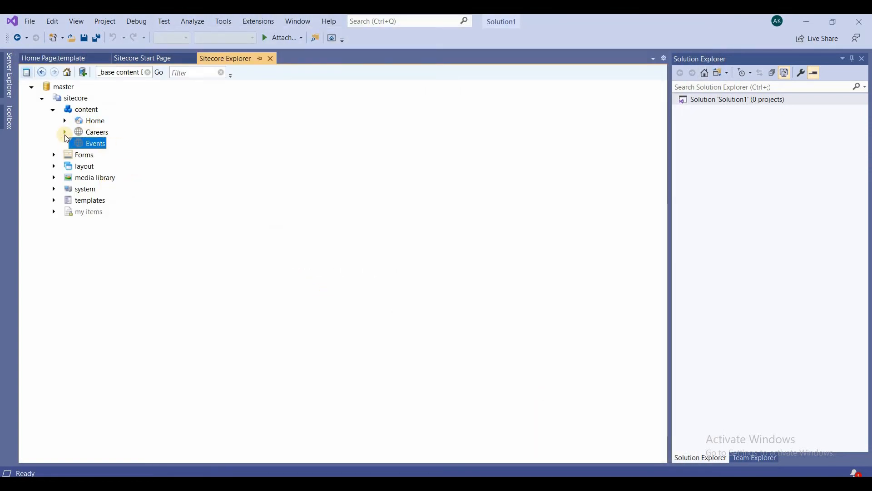
mouse_move(77, 109)
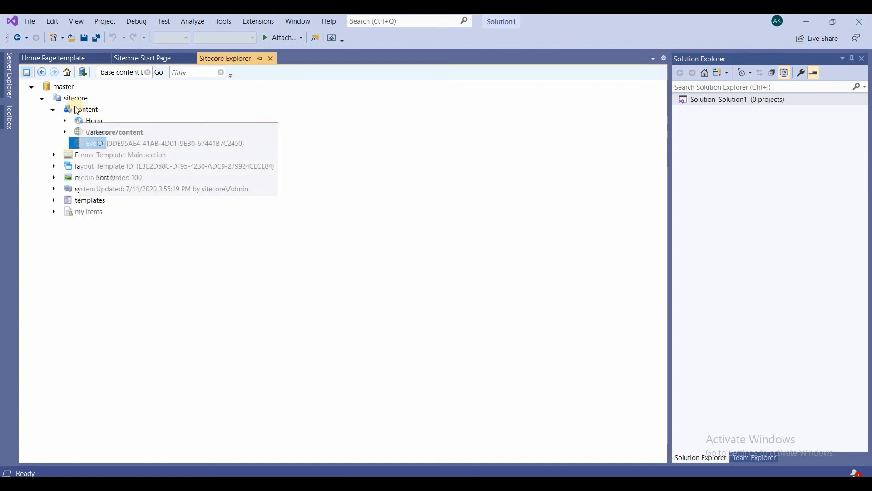
right_click(84, 109)
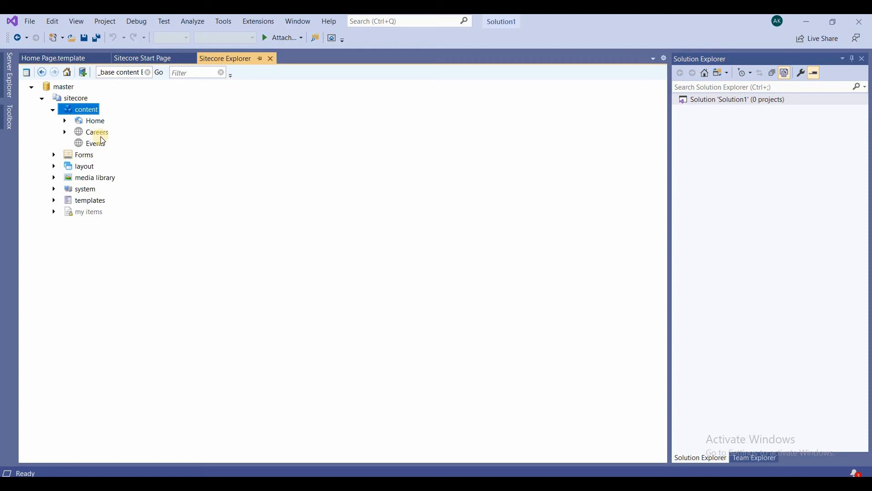
left_click(94, 143)
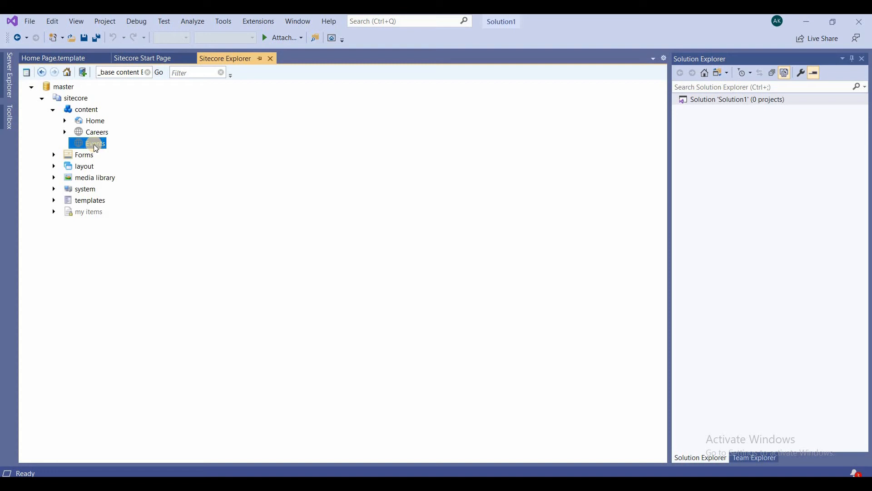
left_click(97, 132)
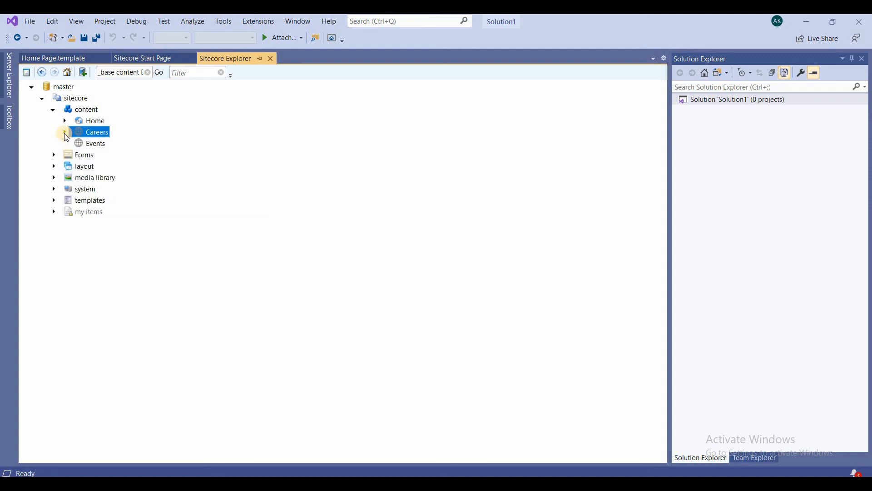
left_click(65, 131)
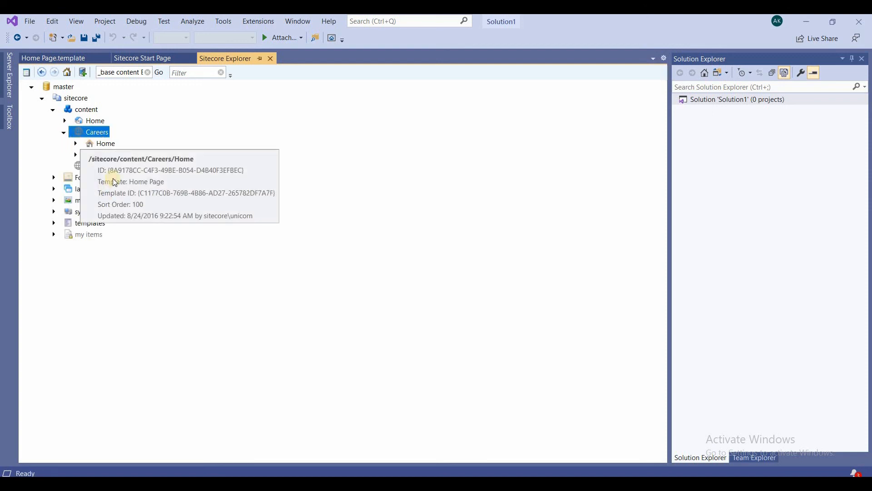
left_click(76, 144)
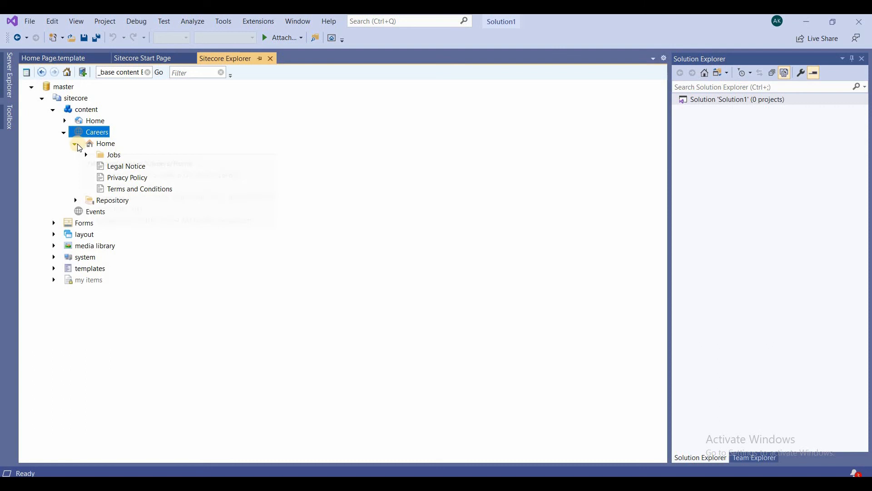
left_click(76, 143)
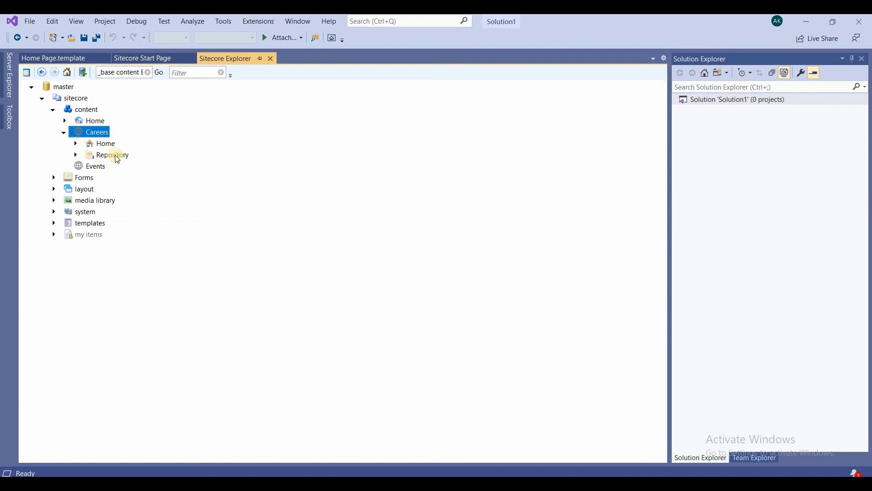
left_click(95, 166)
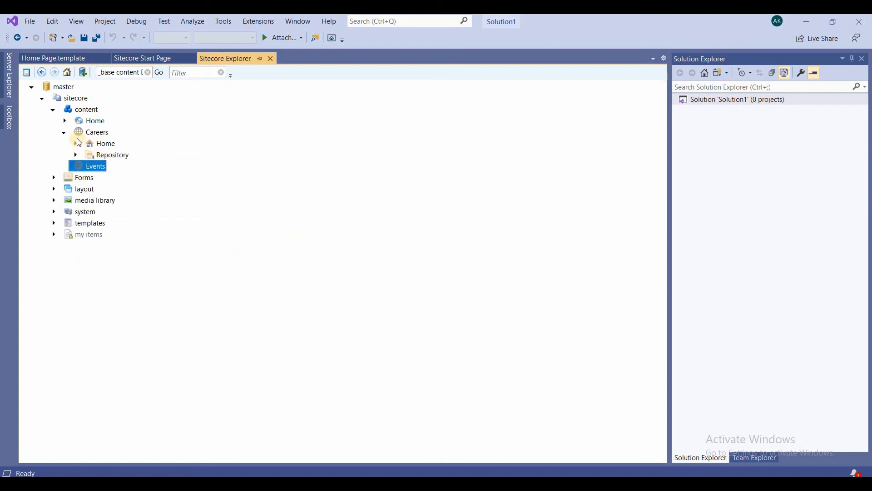
left_click(64, 132)
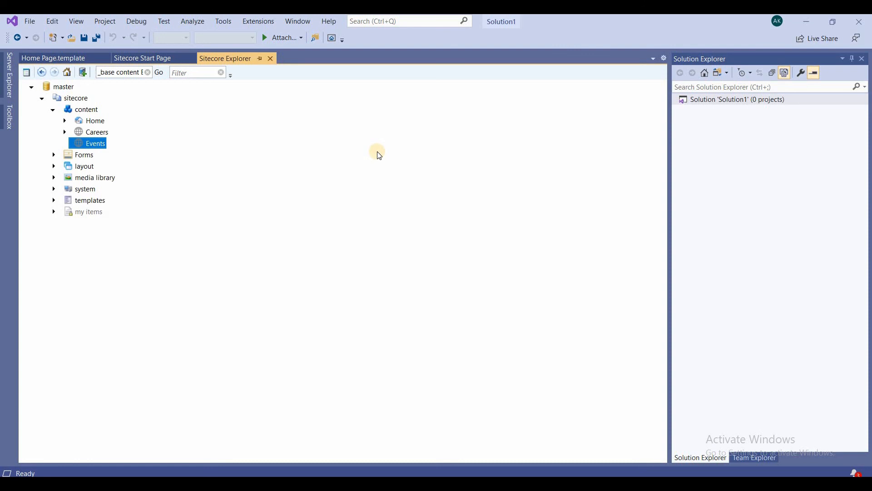